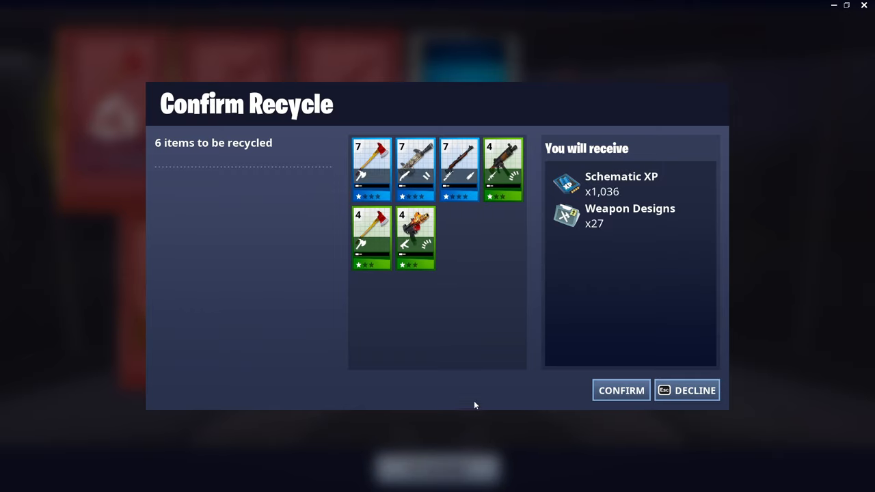
Confirm recycling the six weapons in Fortnite
click(620, 390)
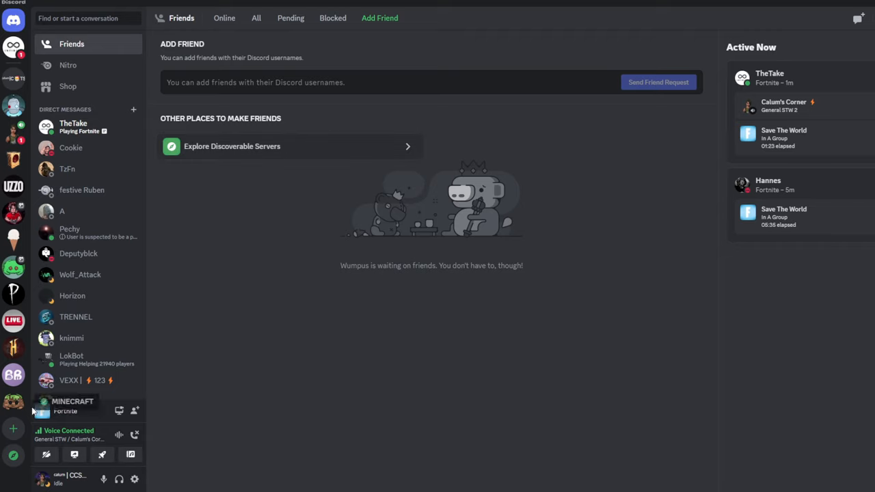
Join the server using the invite 'notccs'
click(13, 428)
text(not)
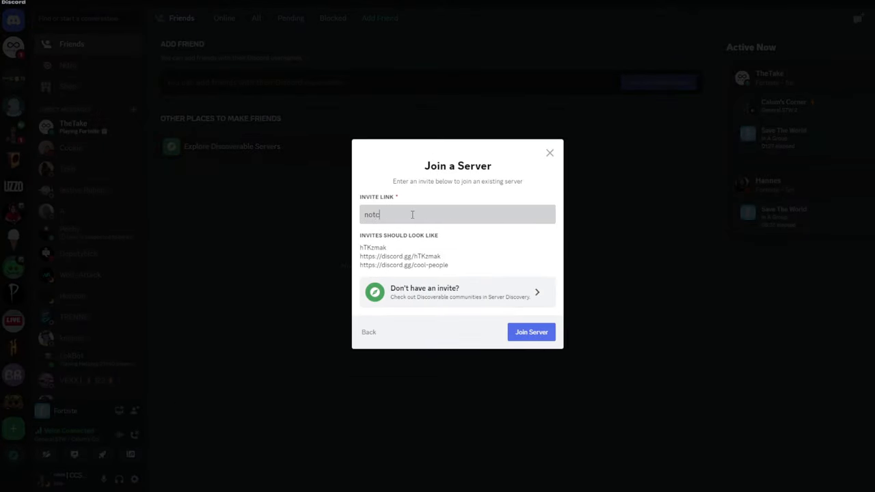
text(cs)
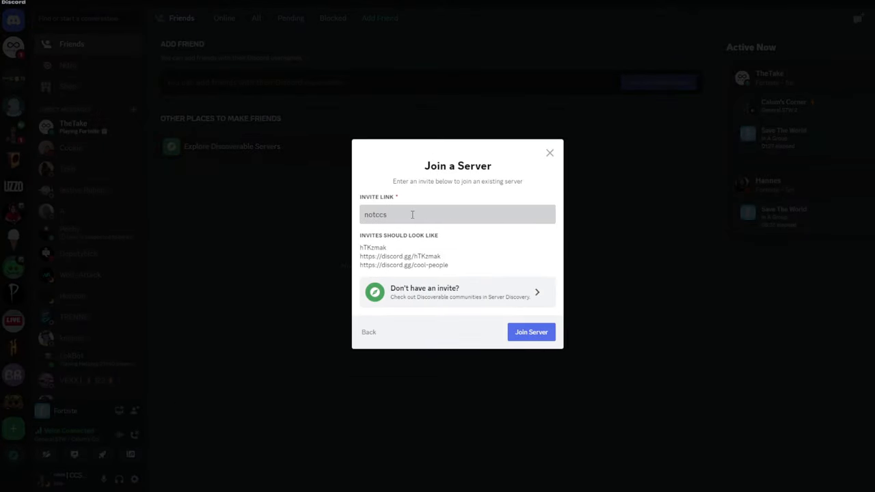
click(531, 332)
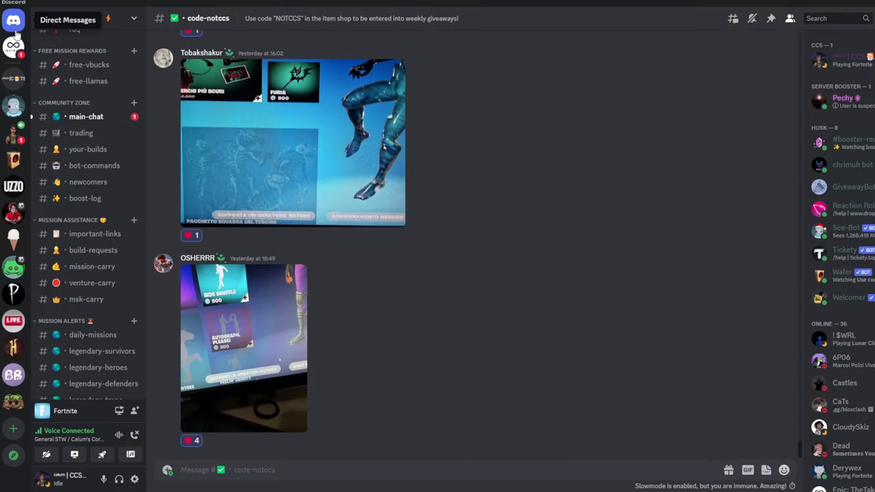
Browse Calum's Corner, then open the UZZO GAMING server's welcome channel
click(13, 18)
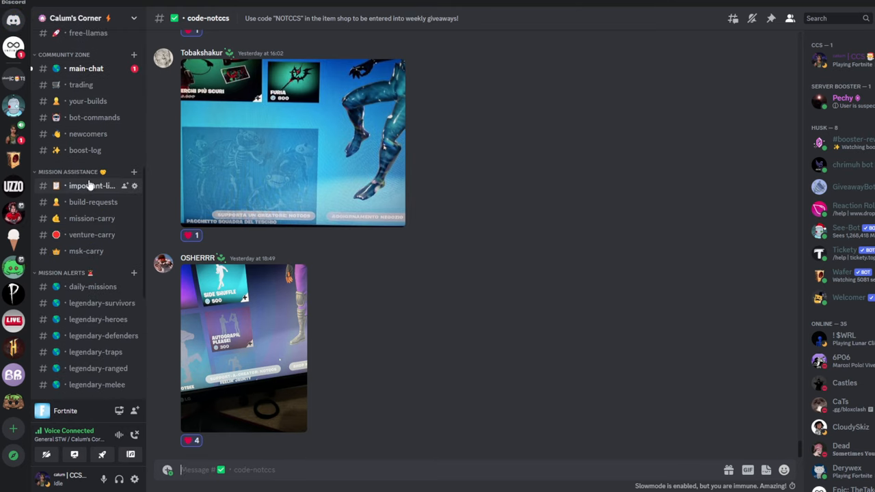
click(92, 186)
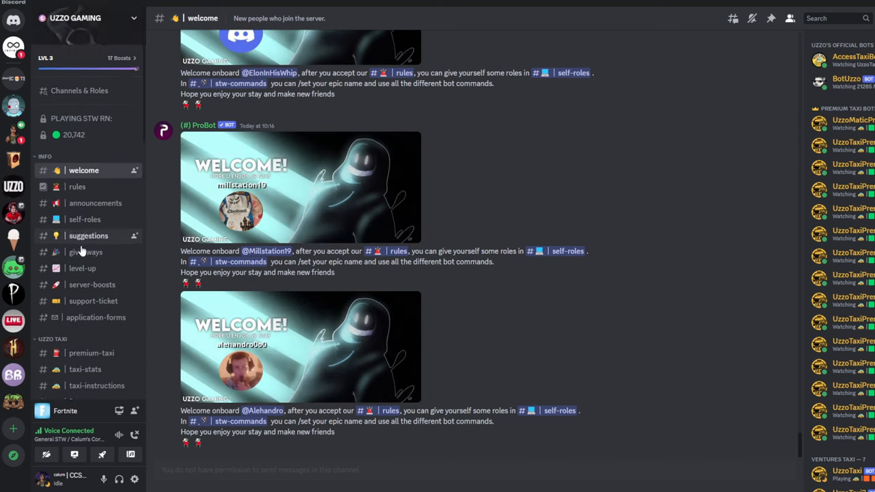
Open #taxi-instructions under UZZO TAXI and scroll up to the Step by Step guide
scroll(down, 3)
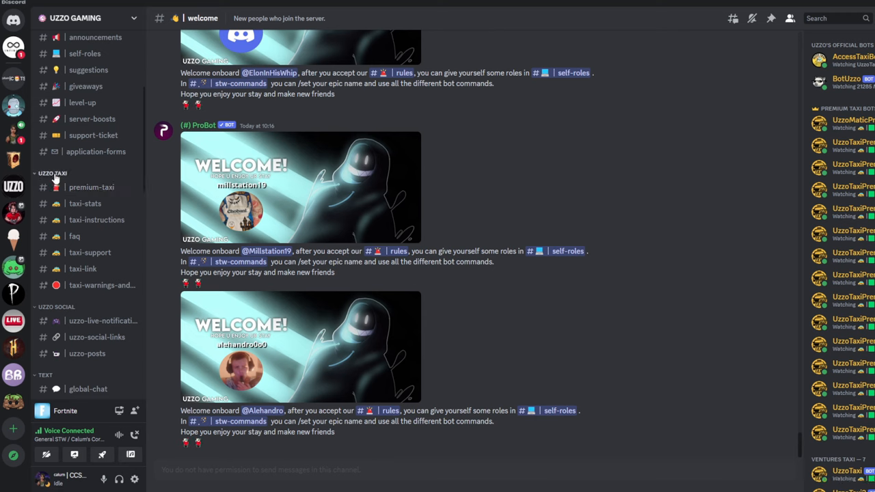
mouse_move(91, 187)
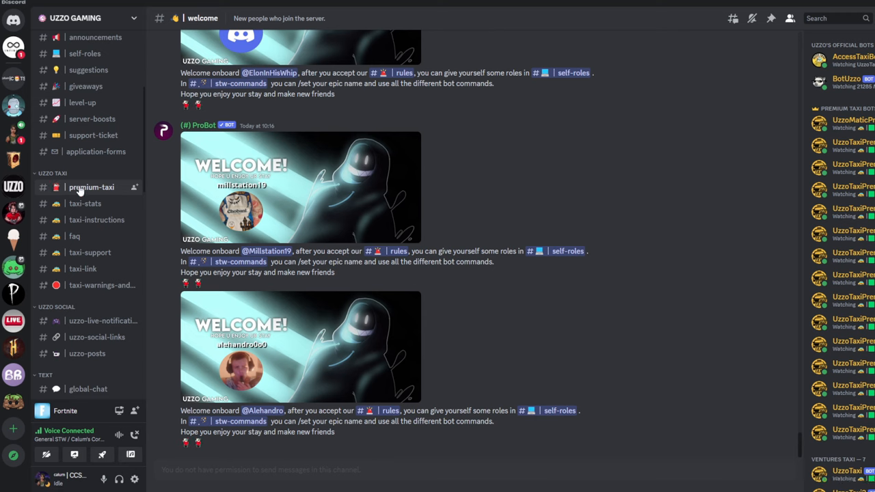
mouse_move(82, 269)
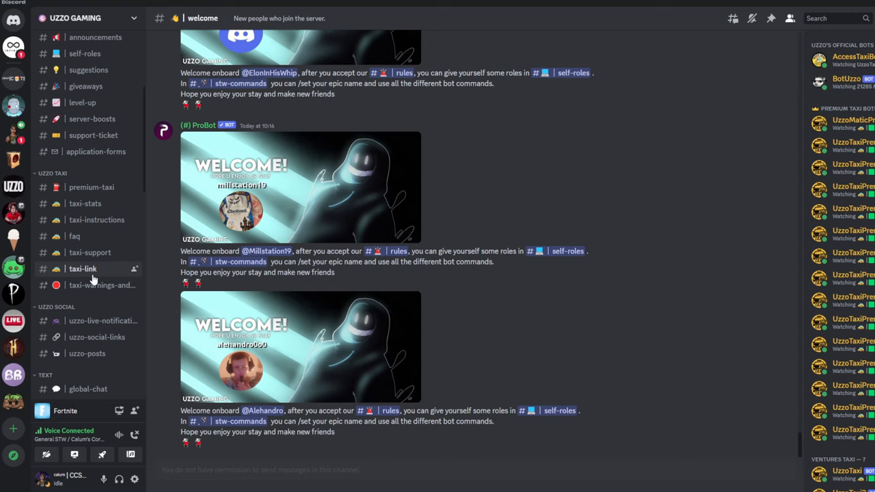
click(97, 220)
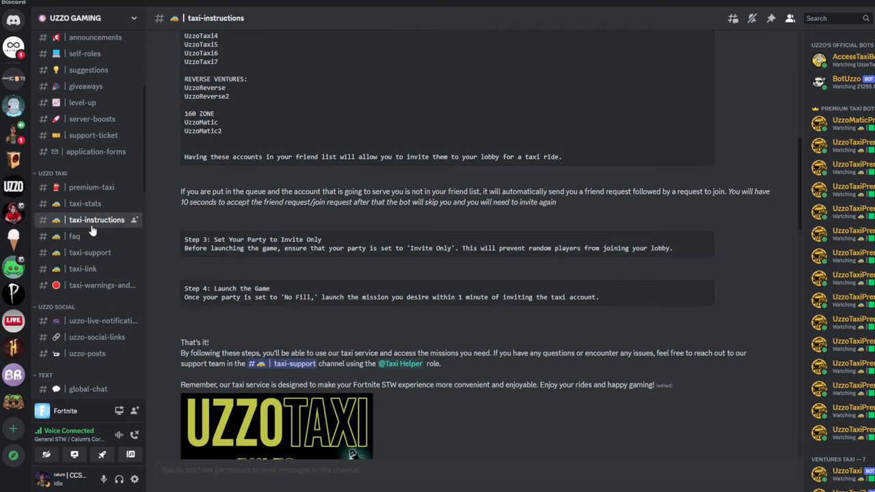
scroll(up, 3)
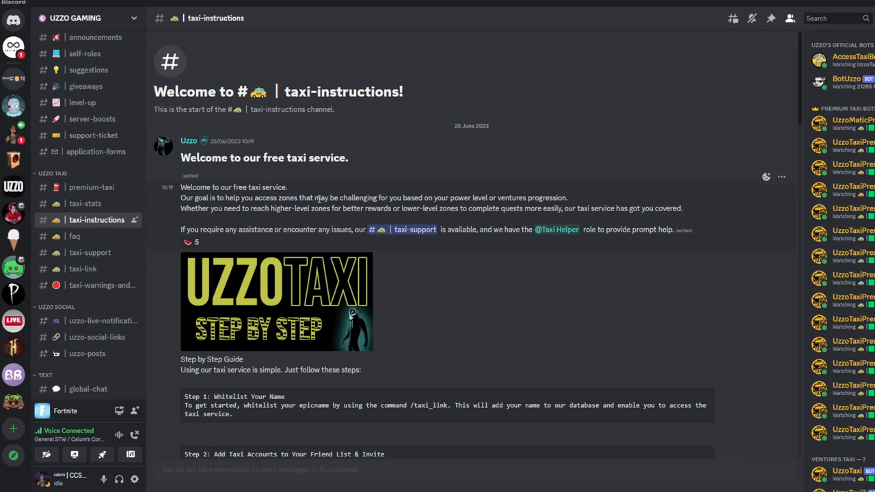
mouse_move(318, 200)
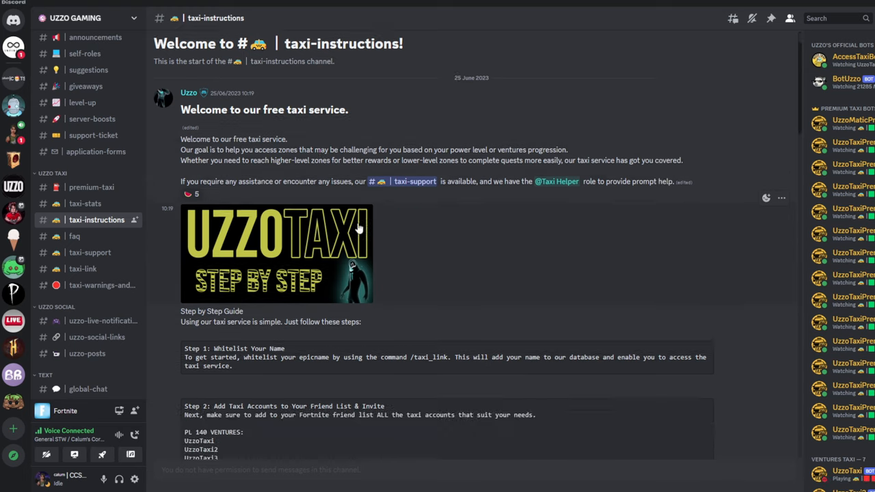
double_click(223, 348)
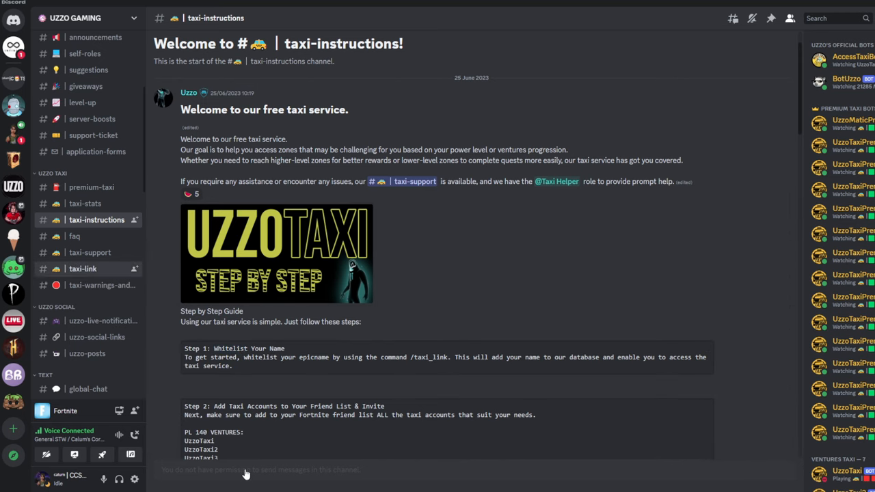
In #taxi-link, run /taxi_link with the Epic name 'ccsfn' to get whitelisted
click(82, 269)
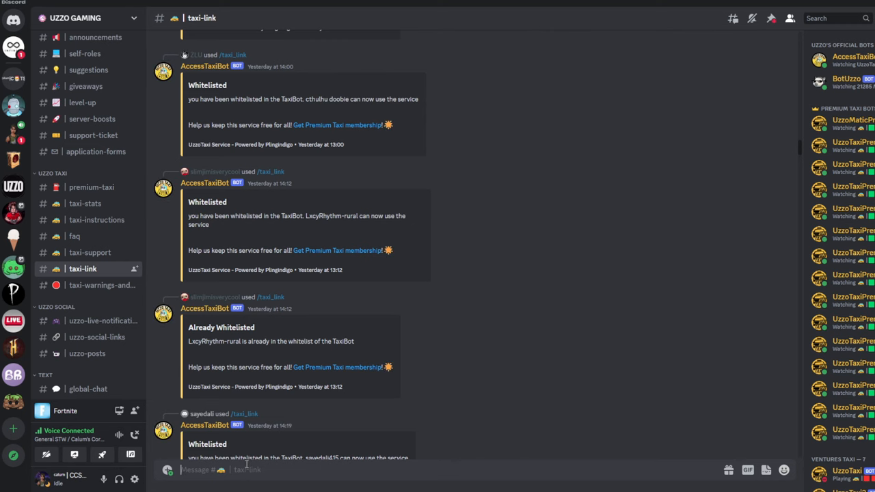
text(/taxi)
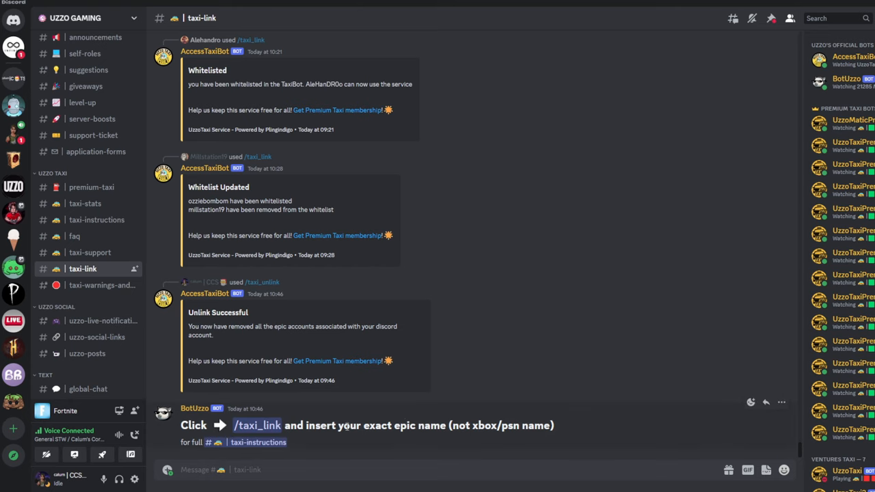
click(257, 425)
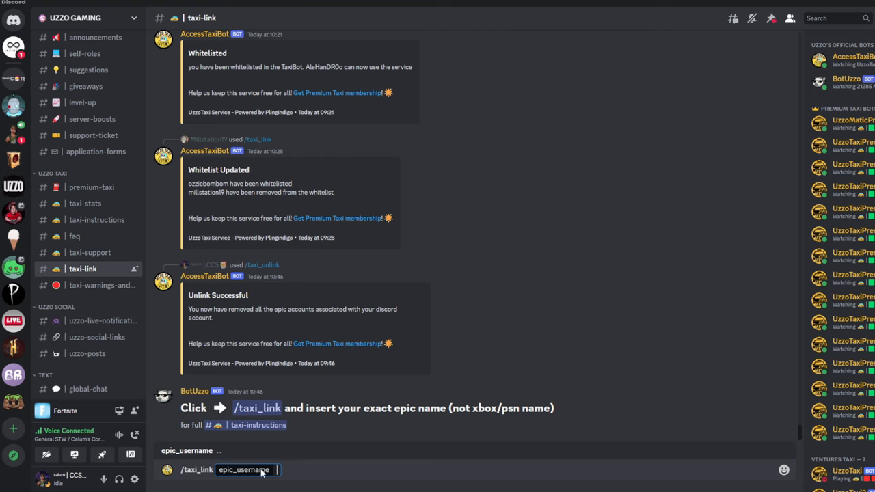
text(ccsfn)
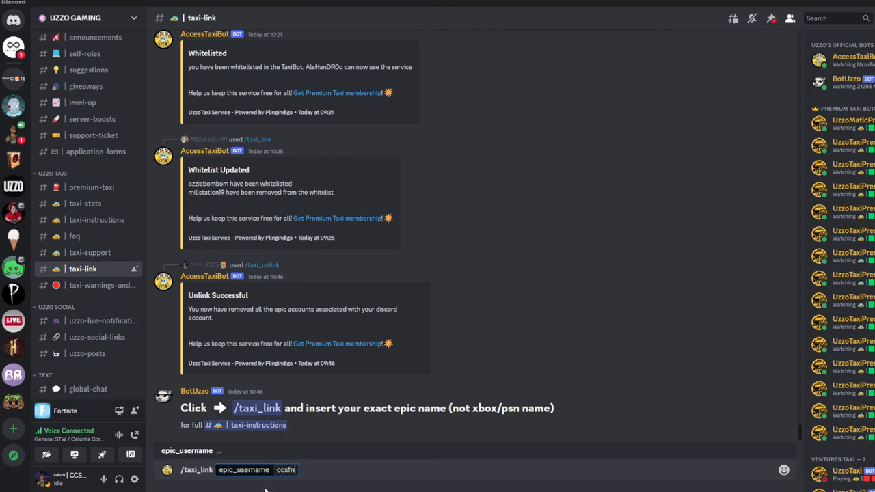
mouse_move(274, 460)
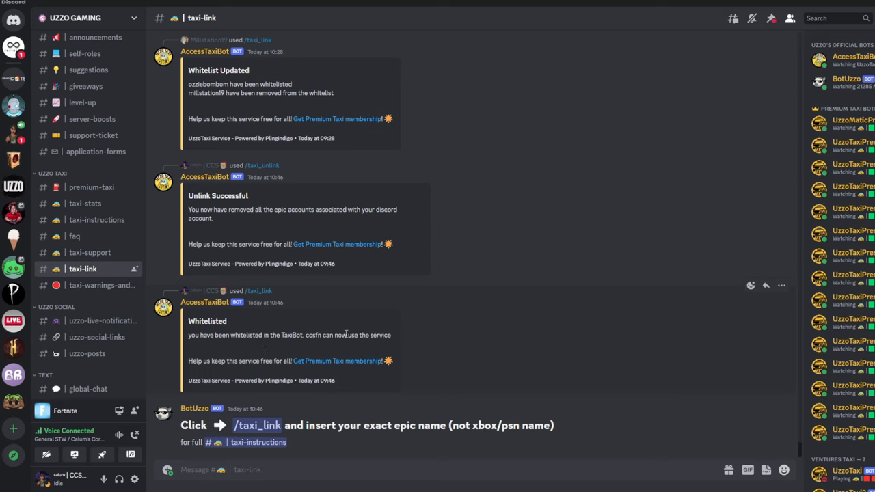
mouse_move(715, 31)
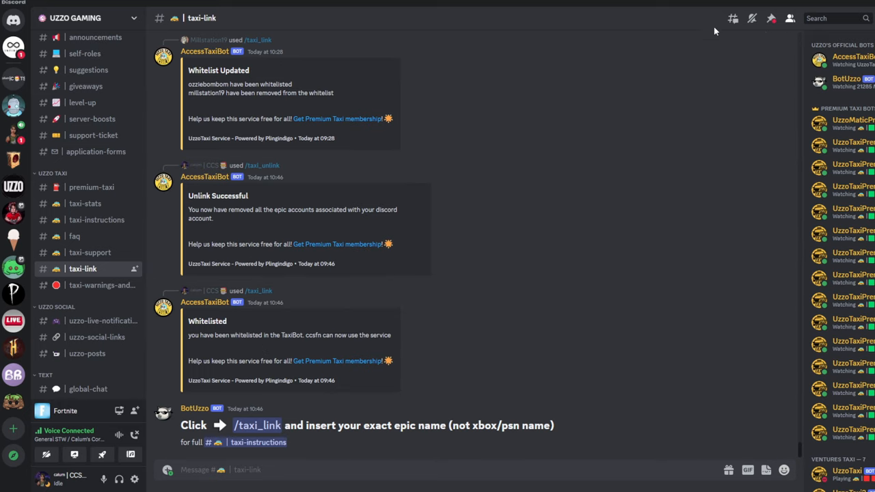
mouse_move(96, 219)
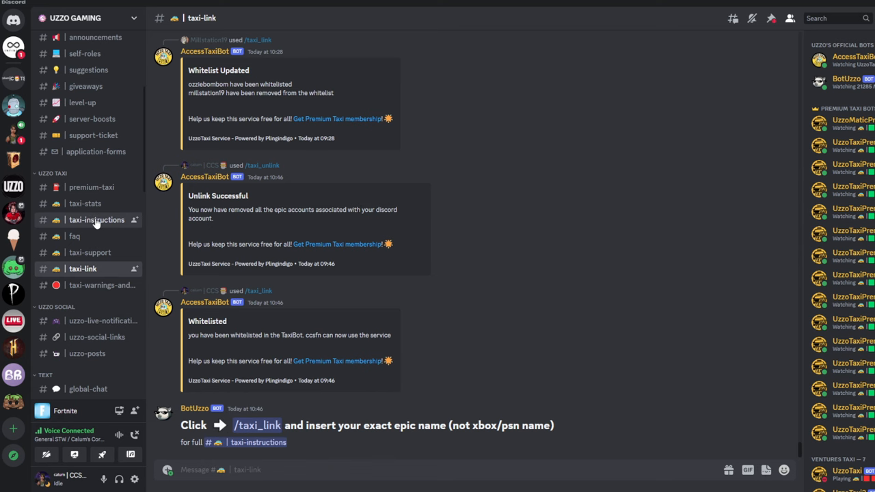
Return to #taxi-instructions and select UzzoTaxi7 from the PL 140 Ventures list
click(96, 220)
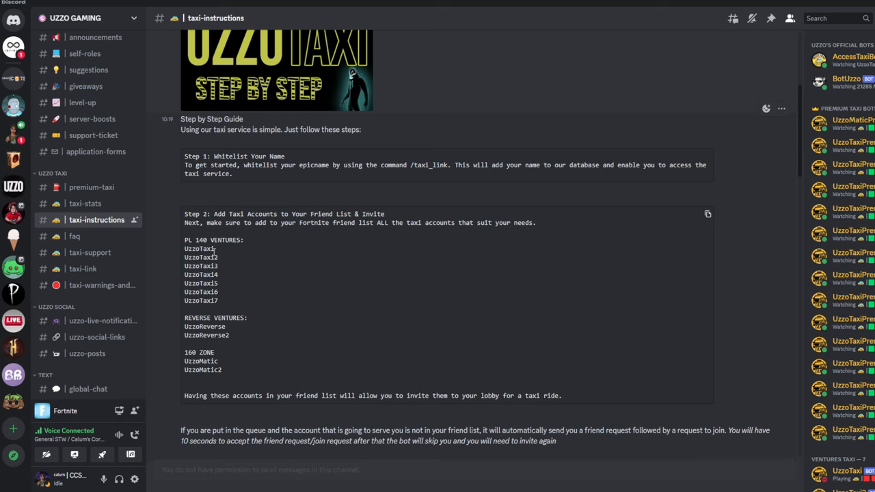
mouse_move(197, 291)
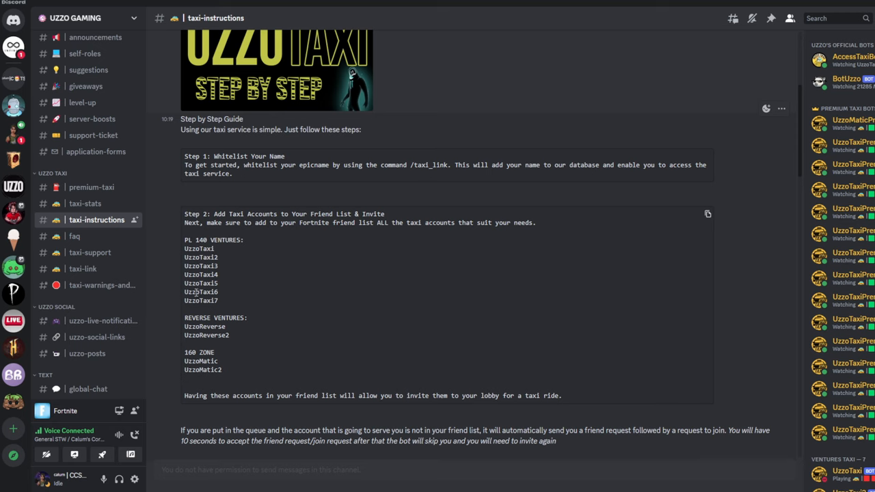
double_click(200, 300)
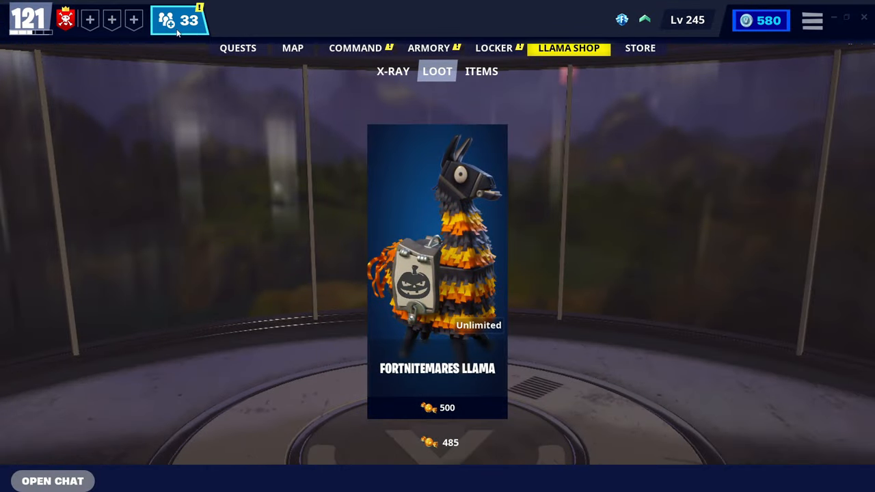
click(179, 20)
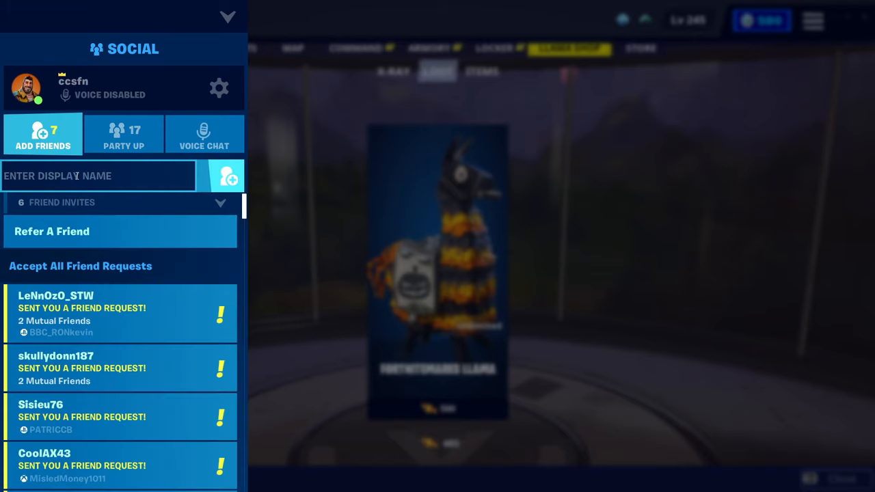
text(UzzoTaxi7)
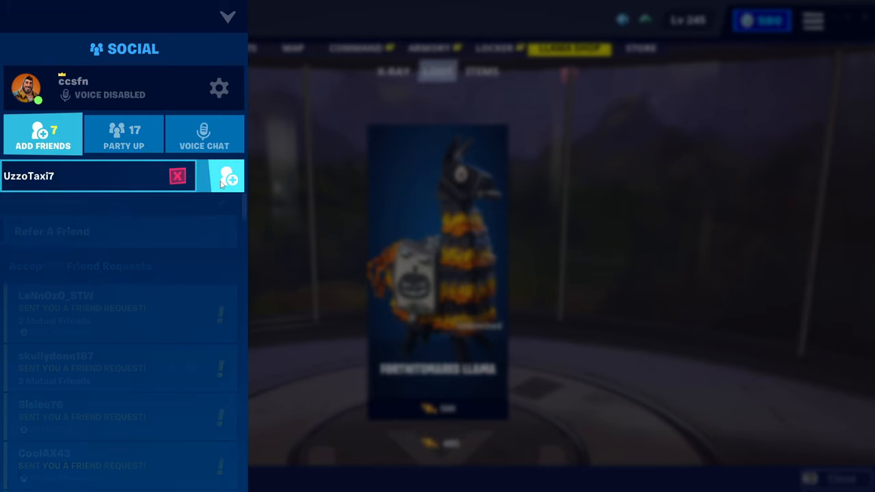
click(228, 177)
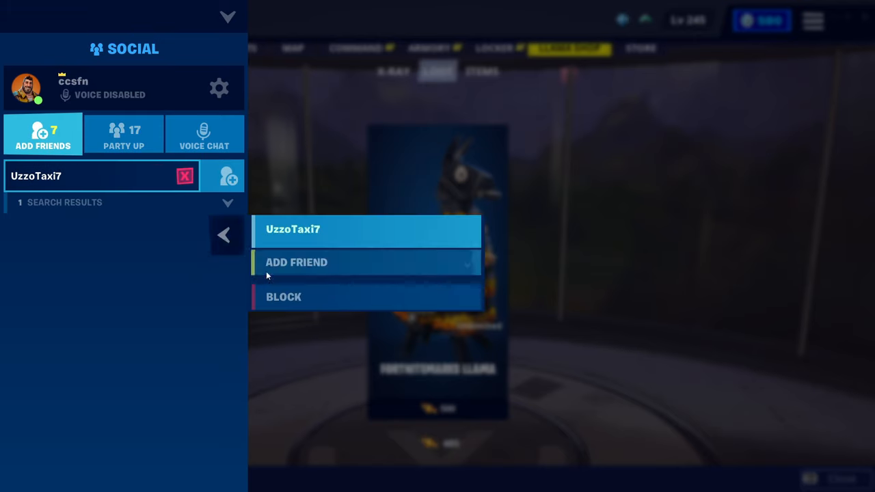
click(296, 262)
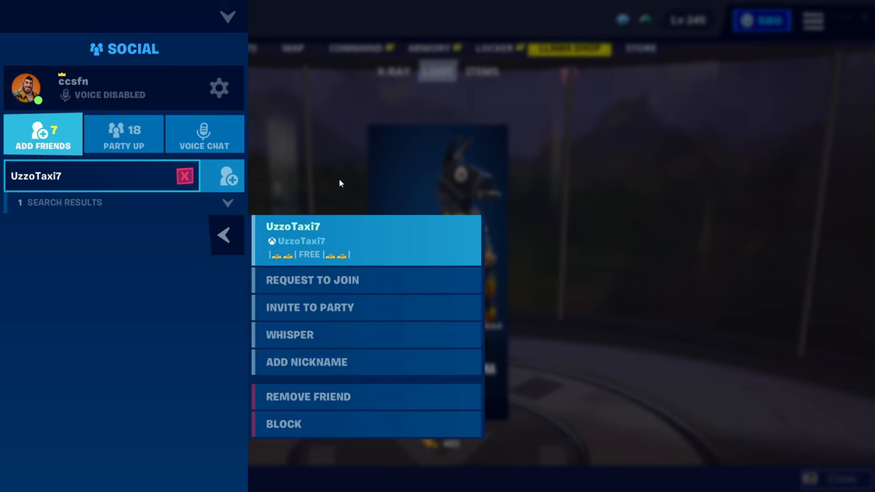
click(309, 307)
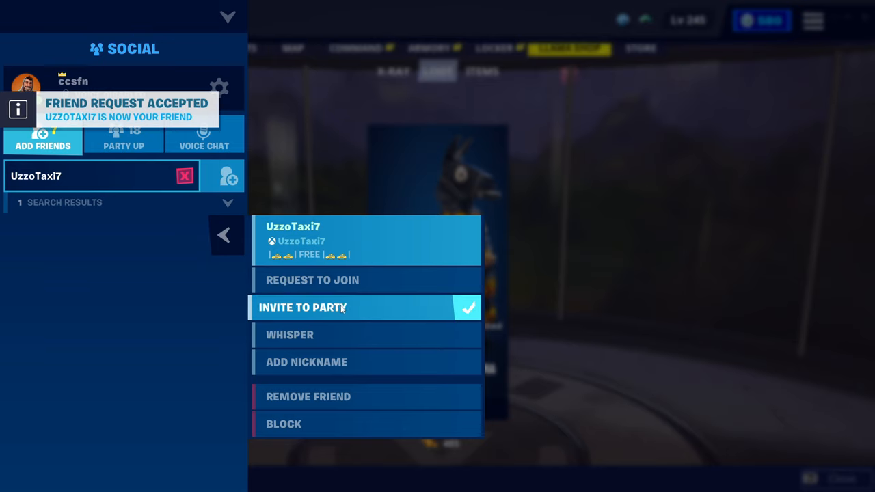
click(301, 307)
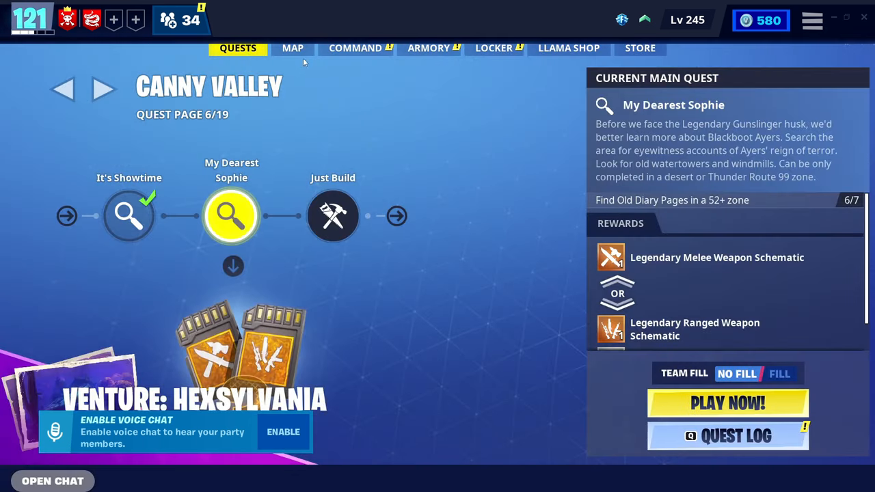
Launch the 140 Rescue the Survivors venture mission from the Map
click(292, 48)
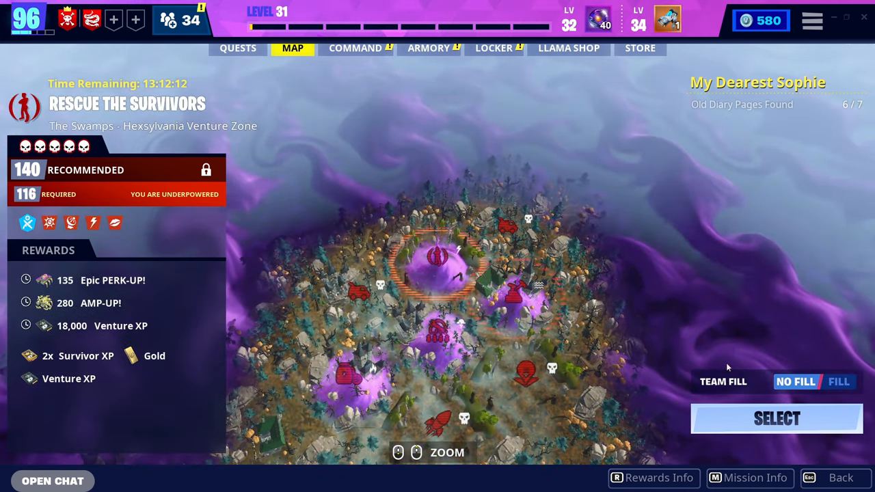
click(776, 418)
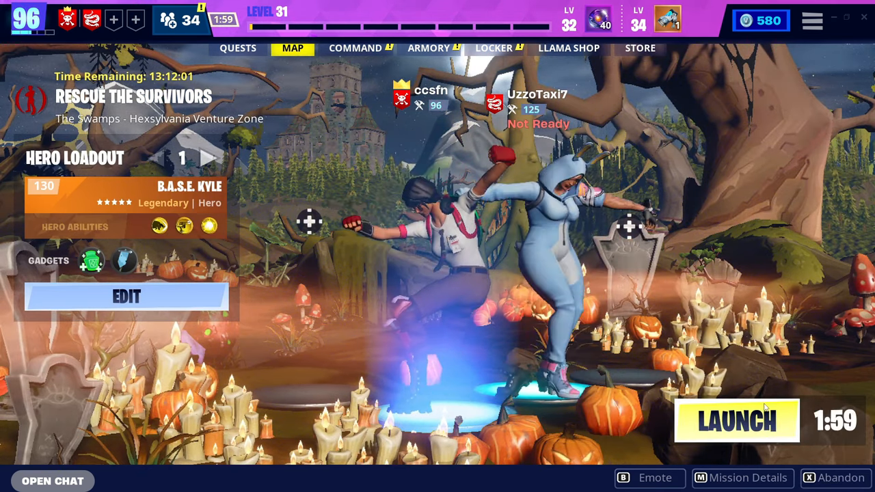
click(737, 421)
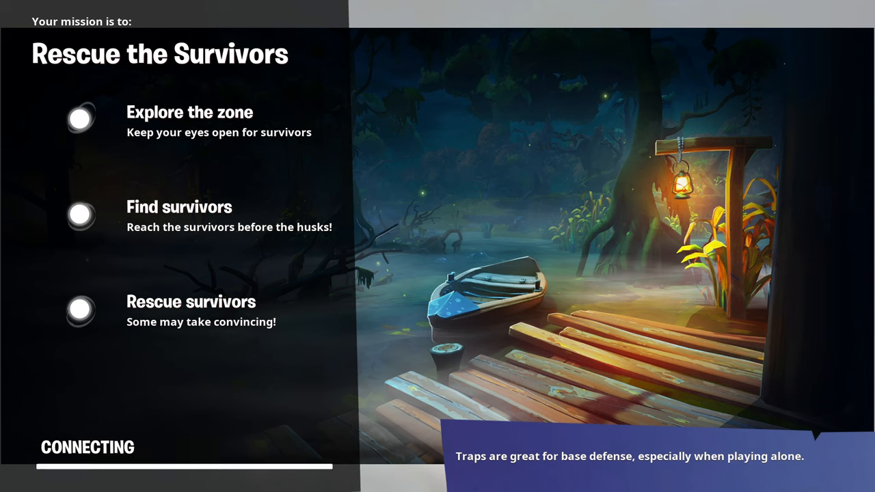
mouse_move(461, 389)
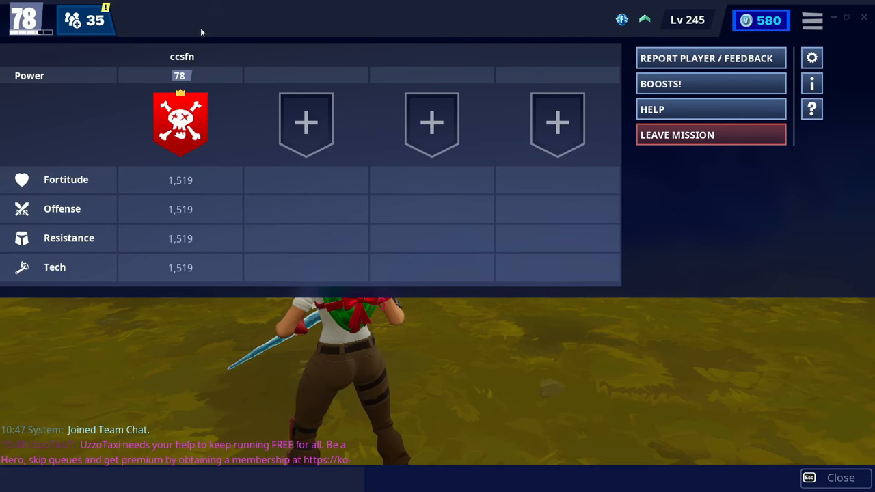
Check the inventory and party overview, then close the overlay to play
click(50, 18)
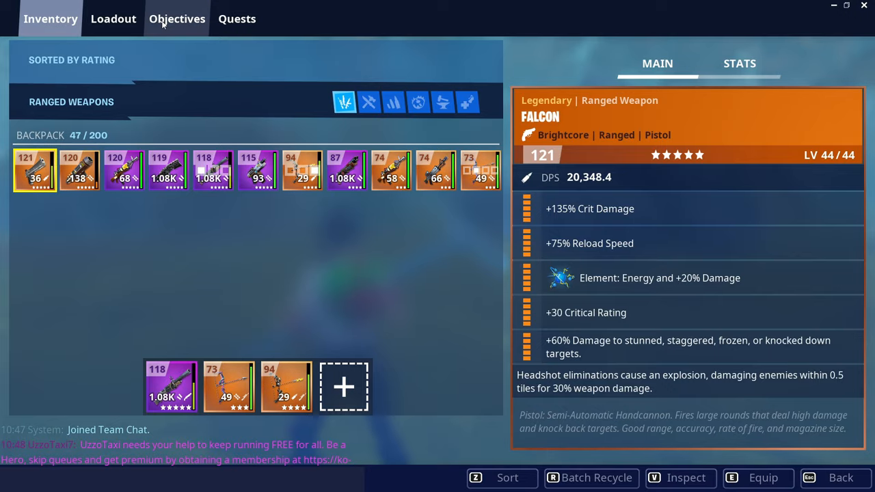
click(176, 19)
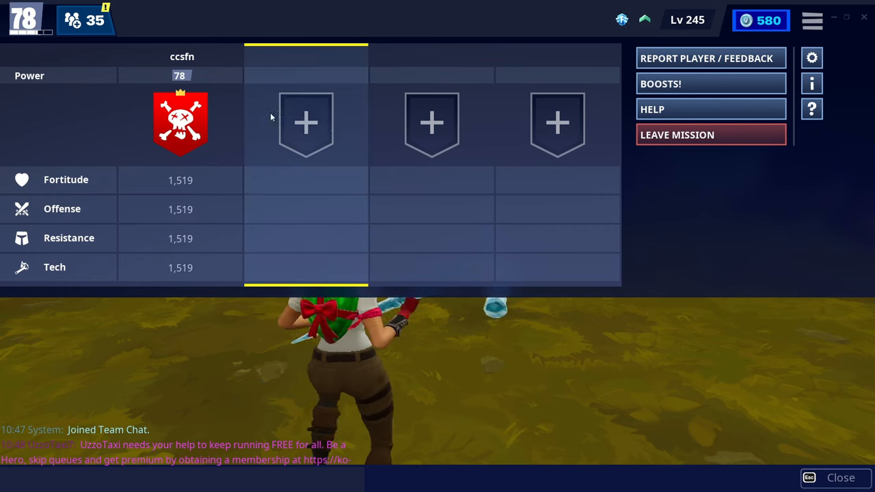
click(840, 477)
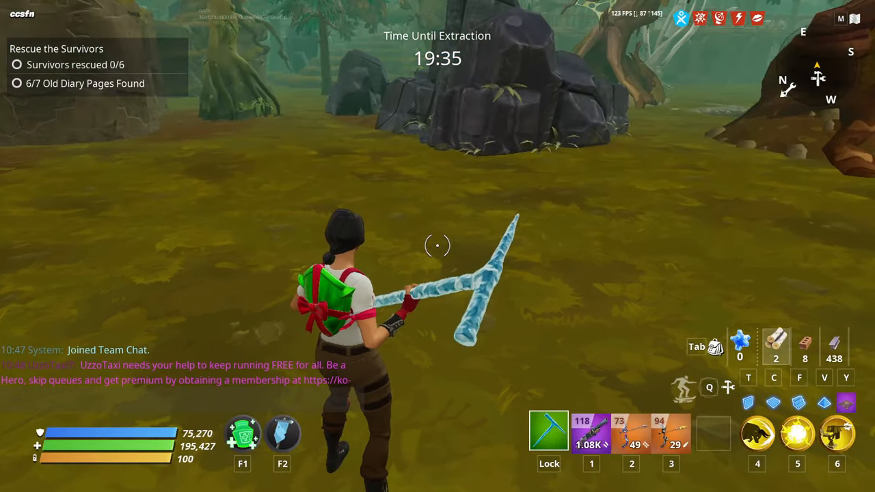